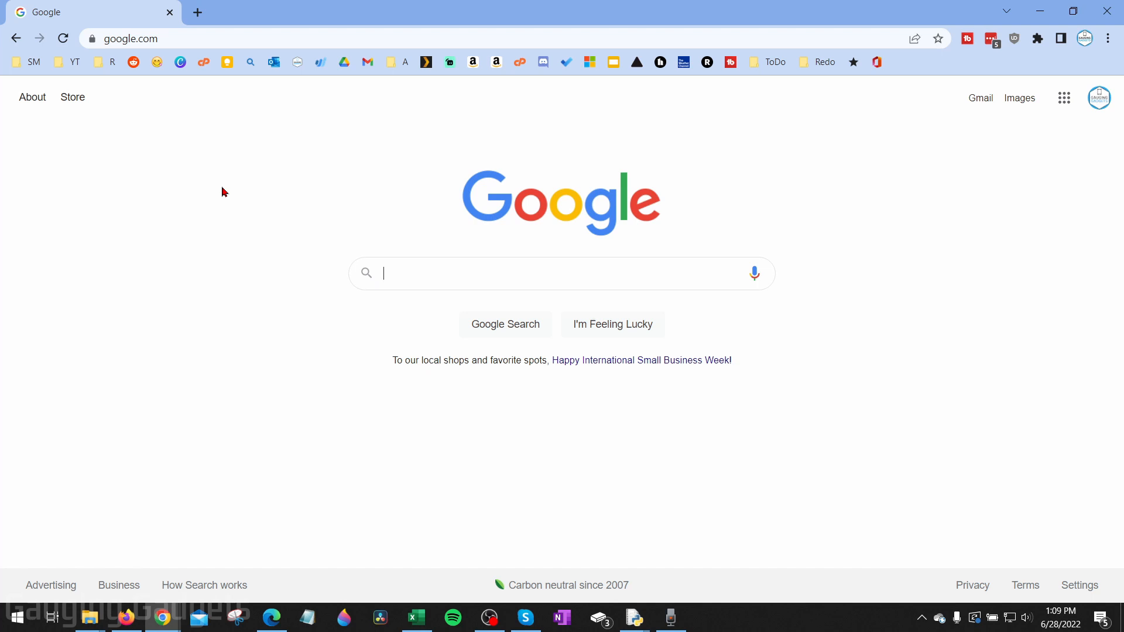
mouse_move(834, 175)
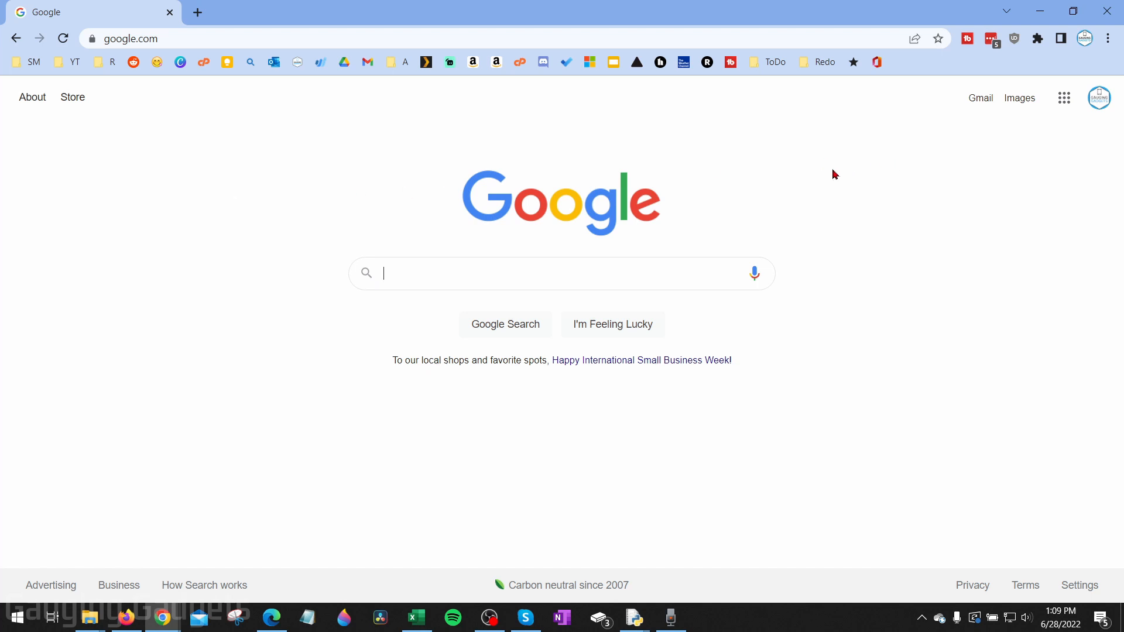
mouse_move(870, 191)
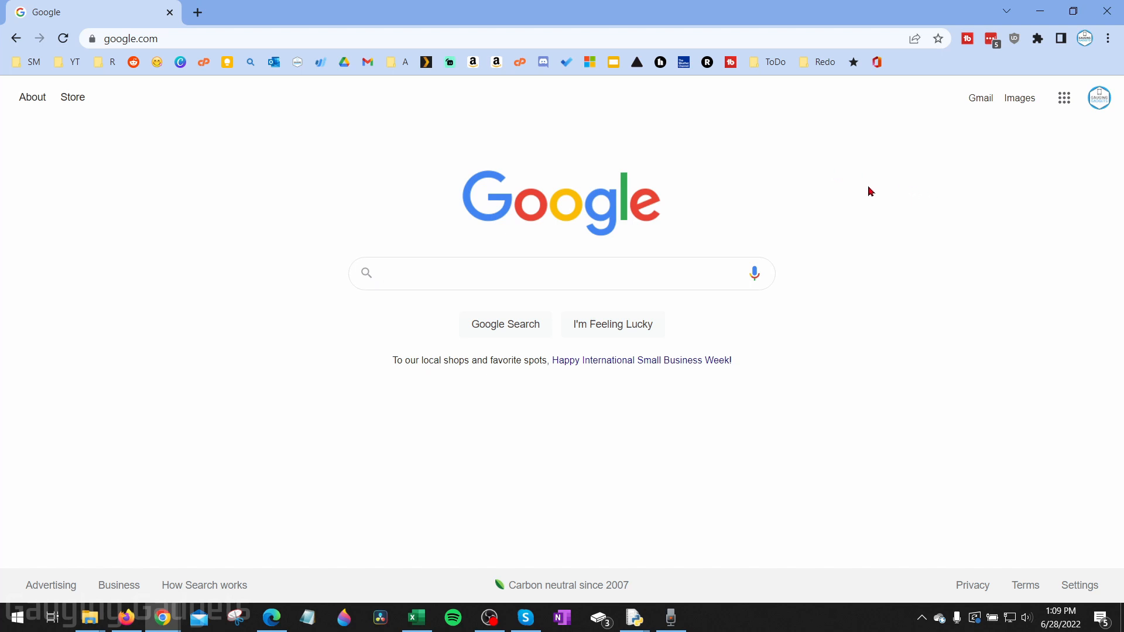
- Reach the History page from Chrome's main menu via the History submenu
click(560, 273)
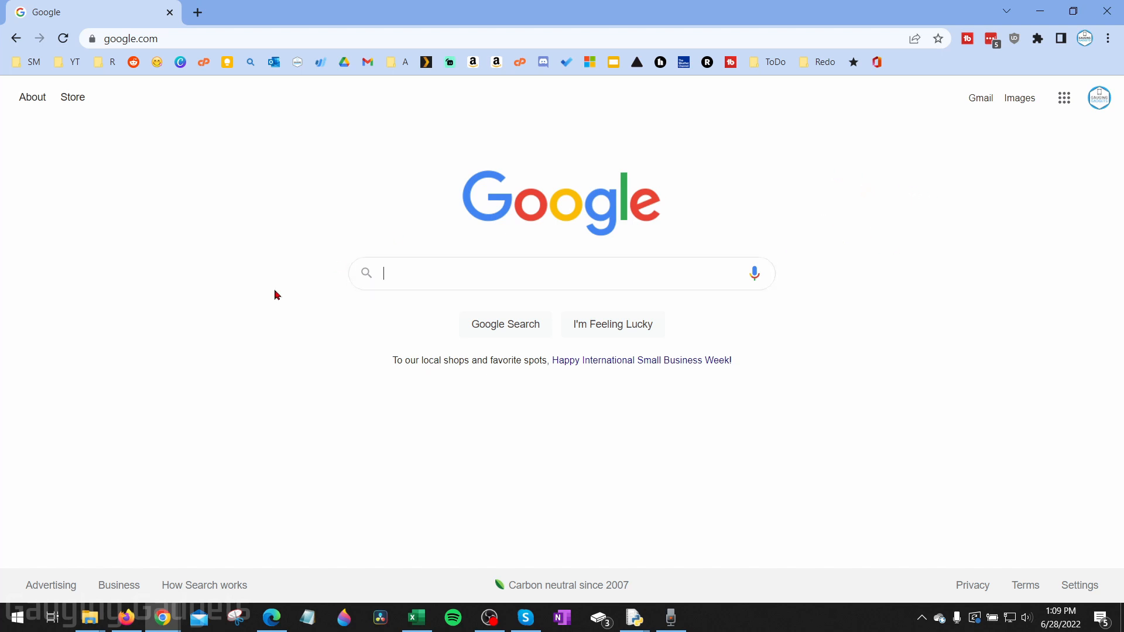
mouse_move(612, 186)
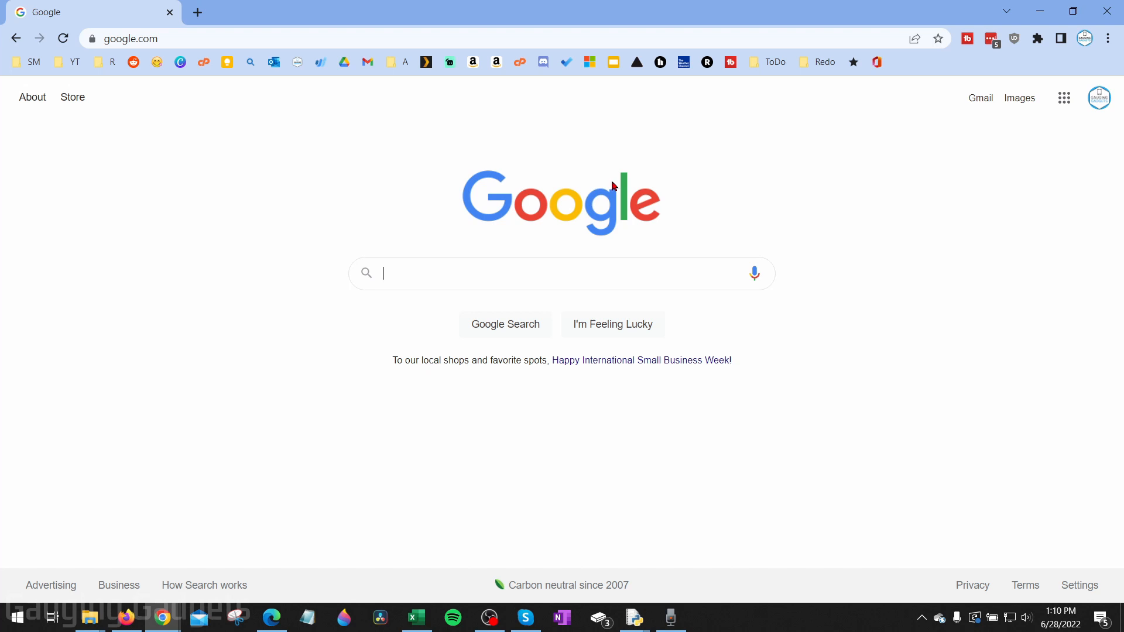
mouse_move(870, 206)
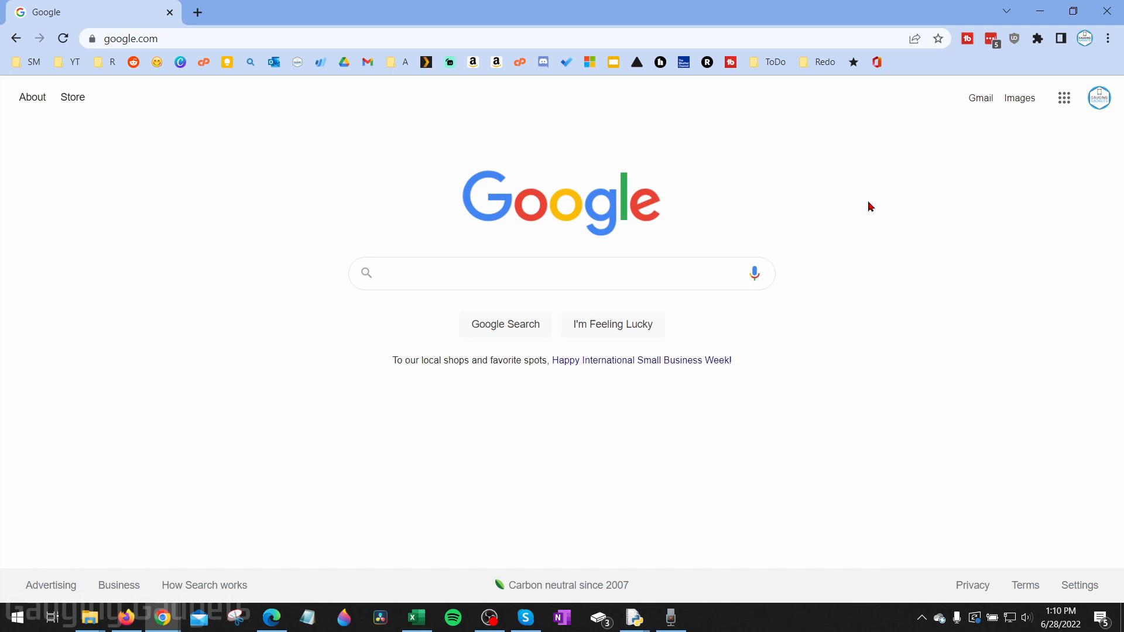
click(502, 273)
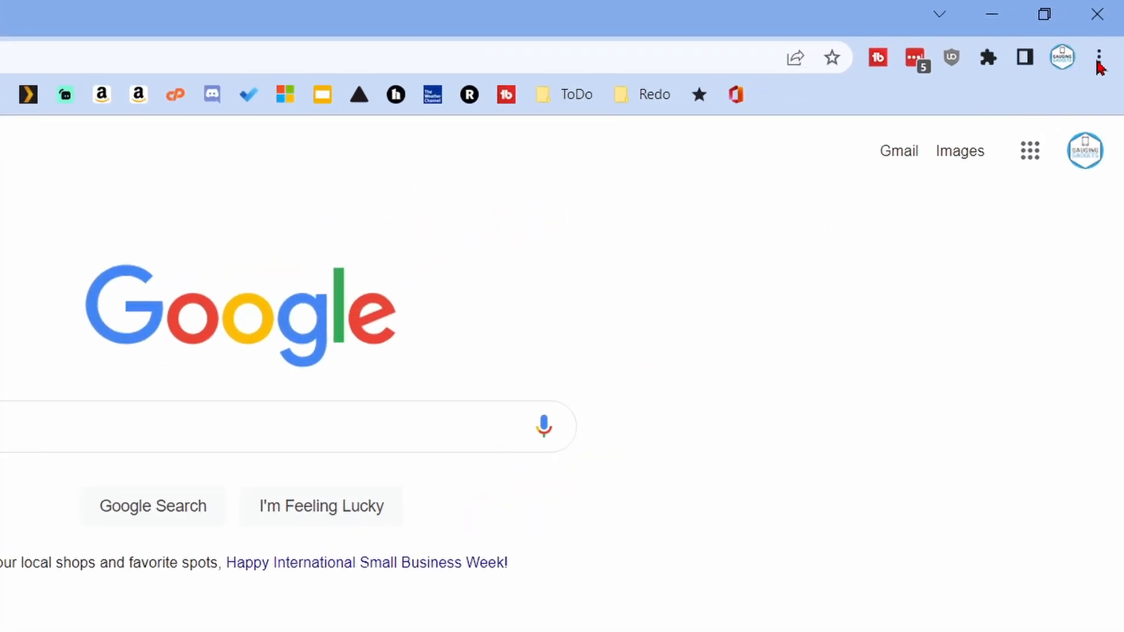
click(1098, 57)
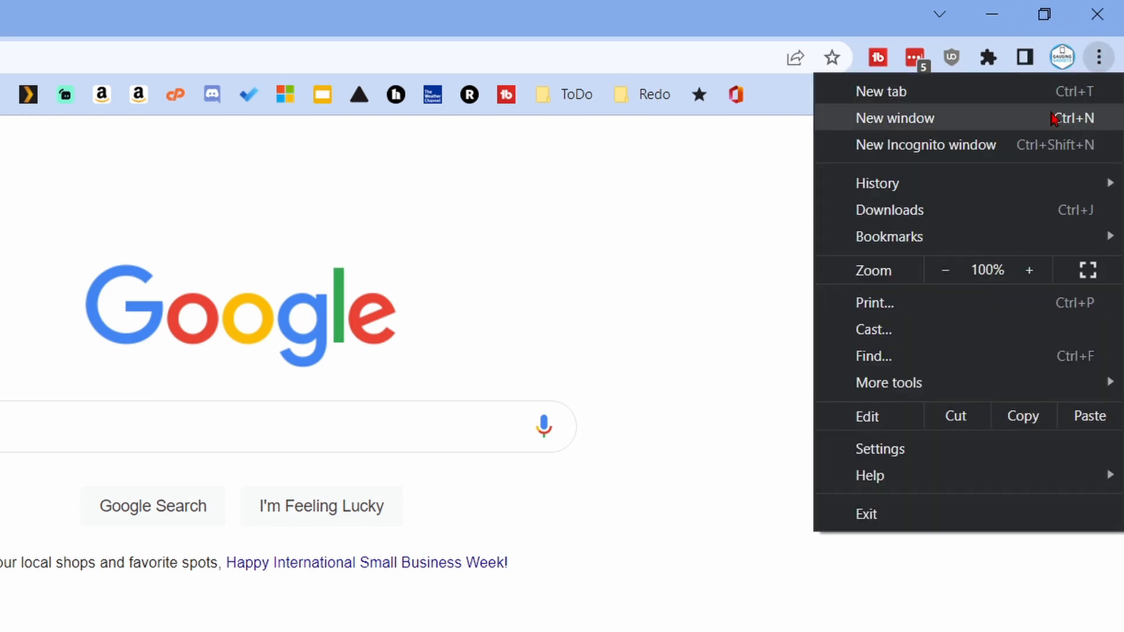
mouse_move(877, 182)
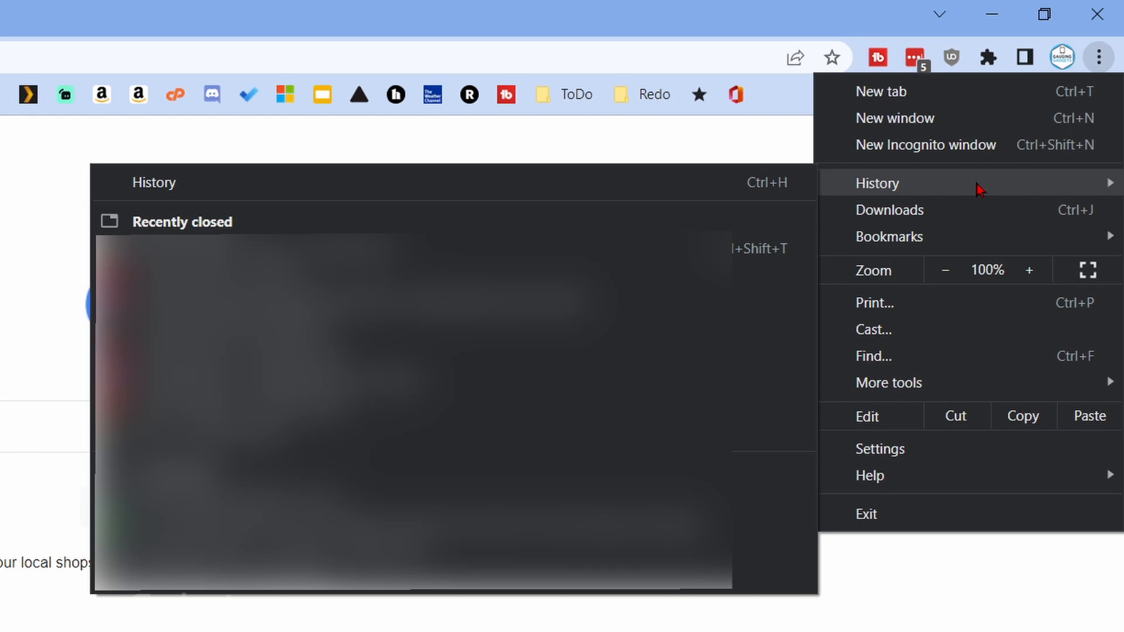
mouse_move(542, 189)
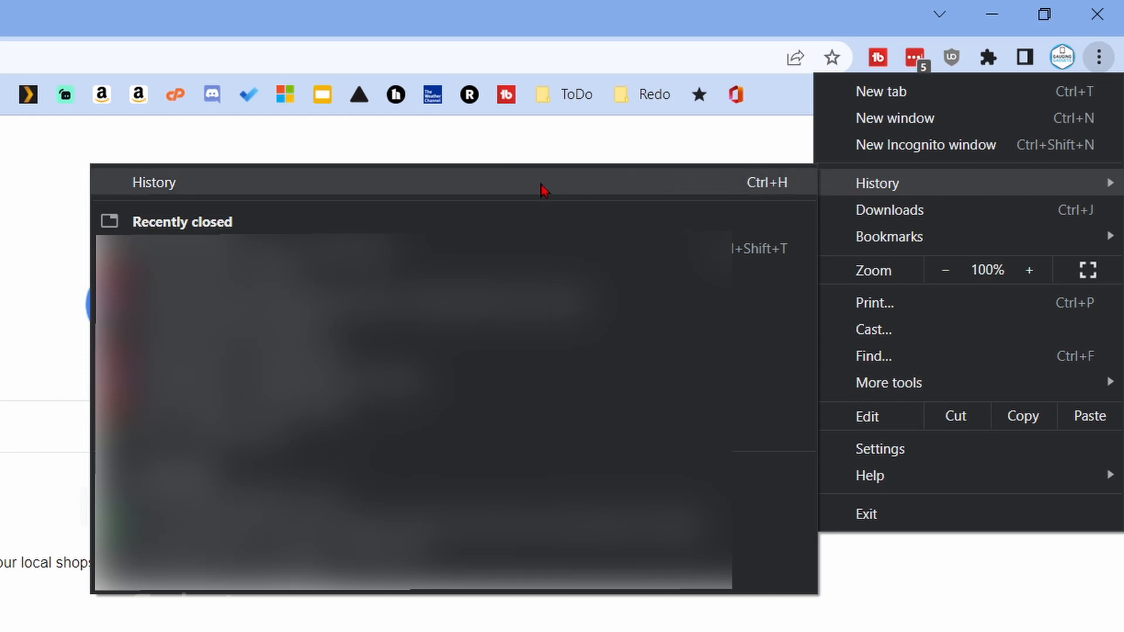
click(876, 183)
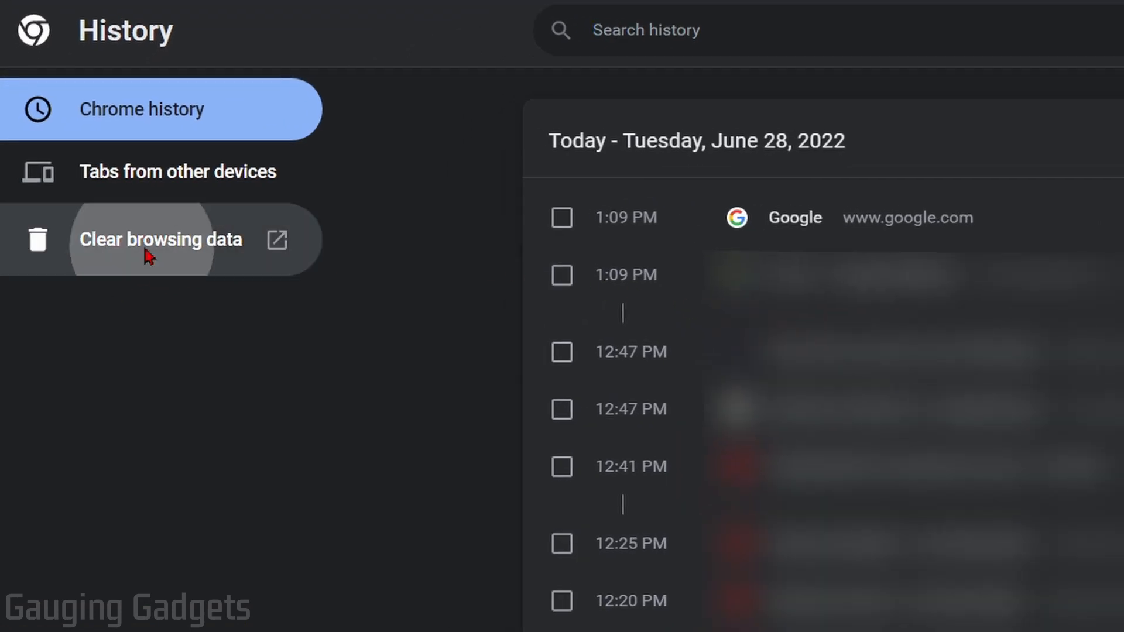
- Choose Clear browsing data from the History page sidebar
click(161, 239)
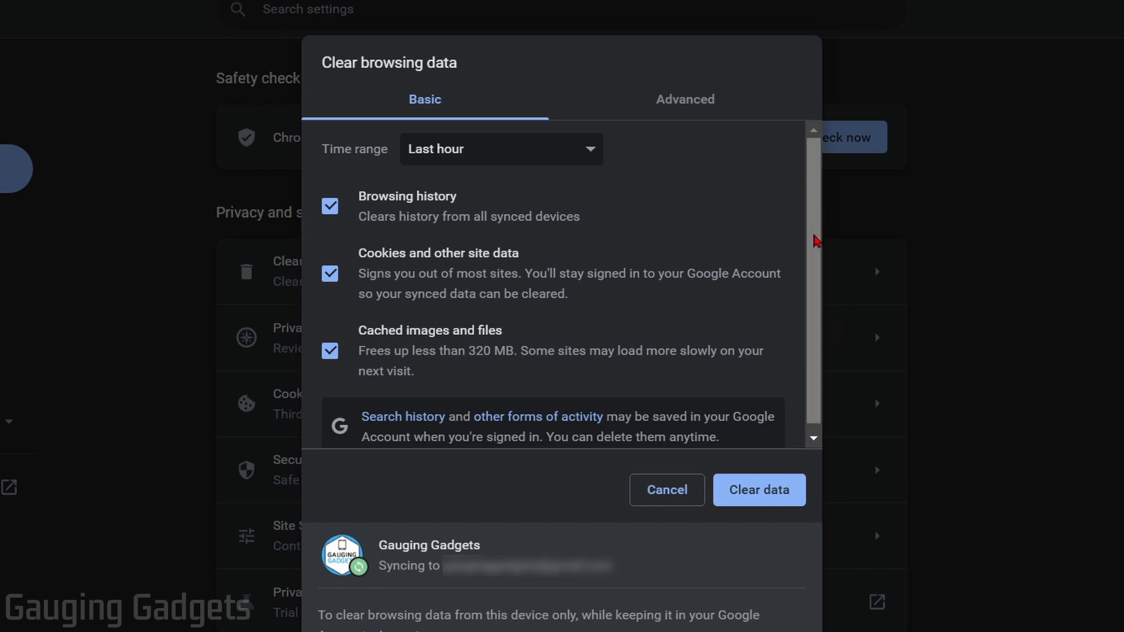
mouse_move(816, 236)
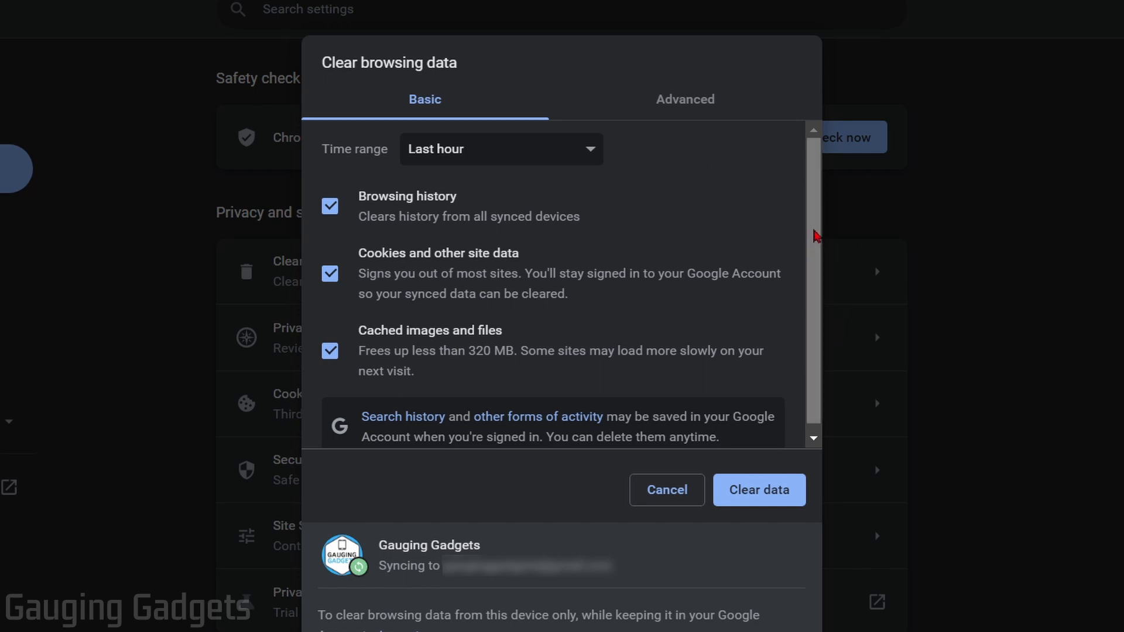
mouse_move(443, 82)
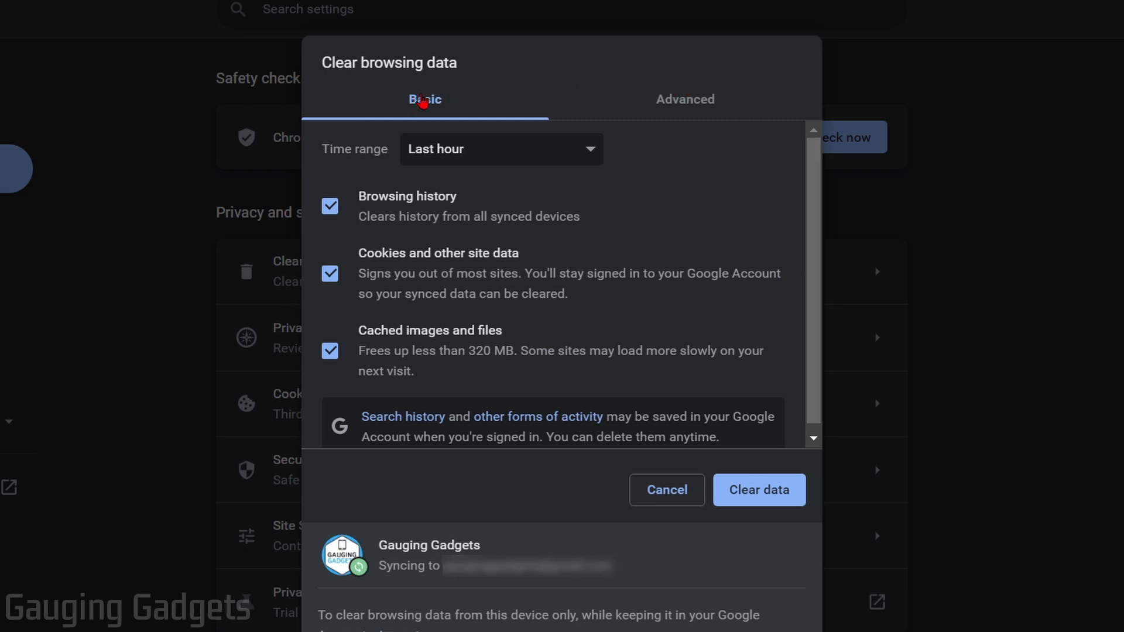
mouse_move(498, 158)
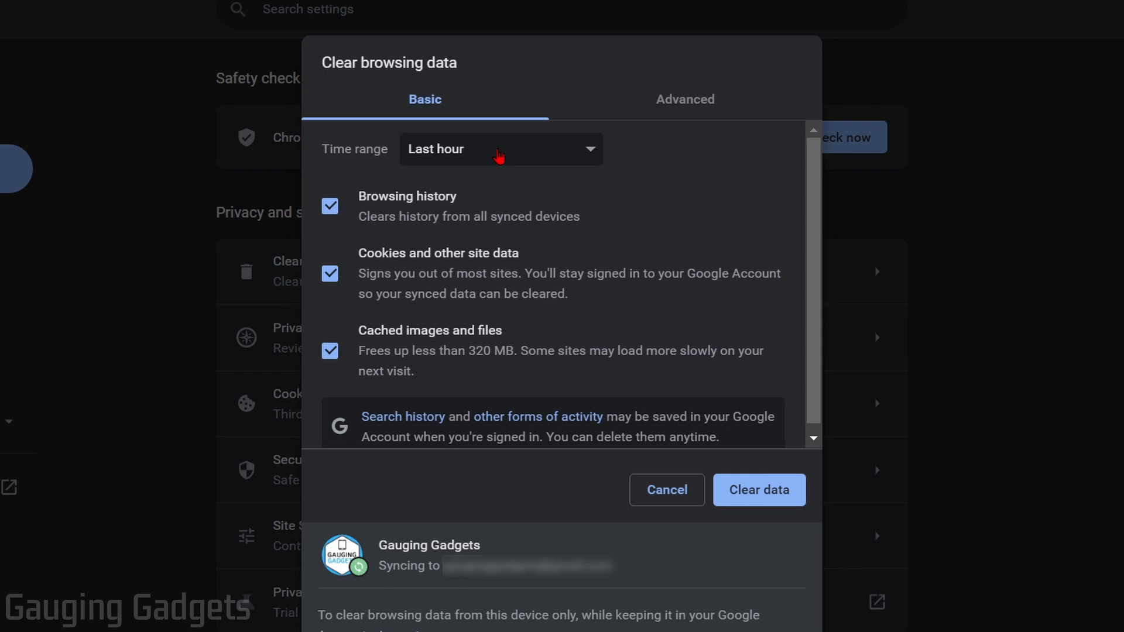
- Clear Last hour data with only Browsing history checked, keeping cookies and cached images
click(500, 148)
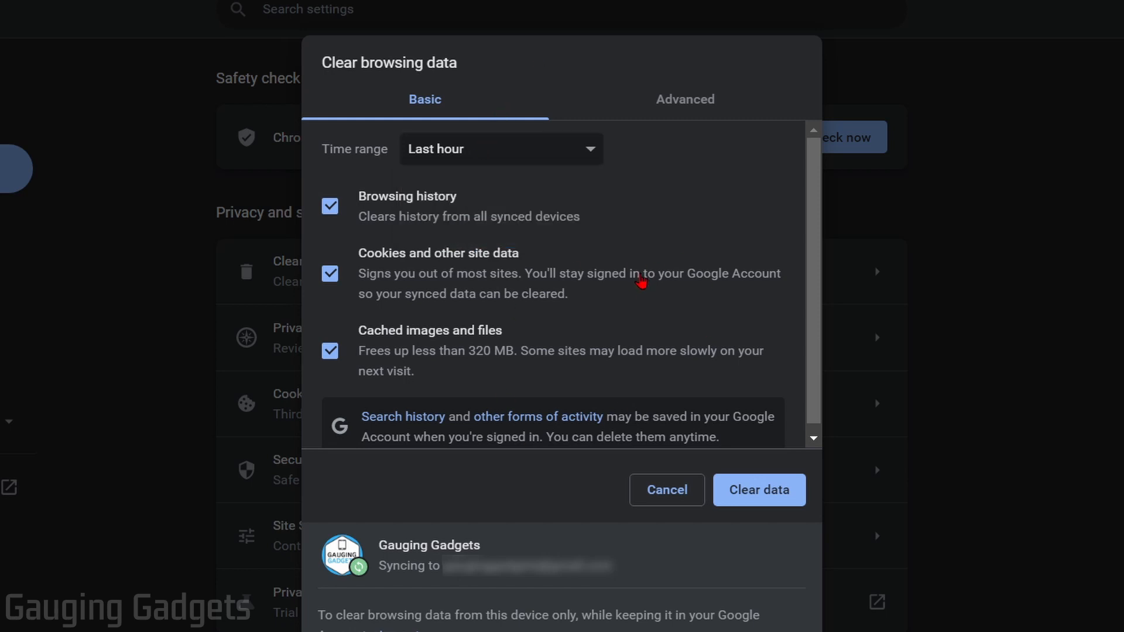
mouse_move(477, 282)
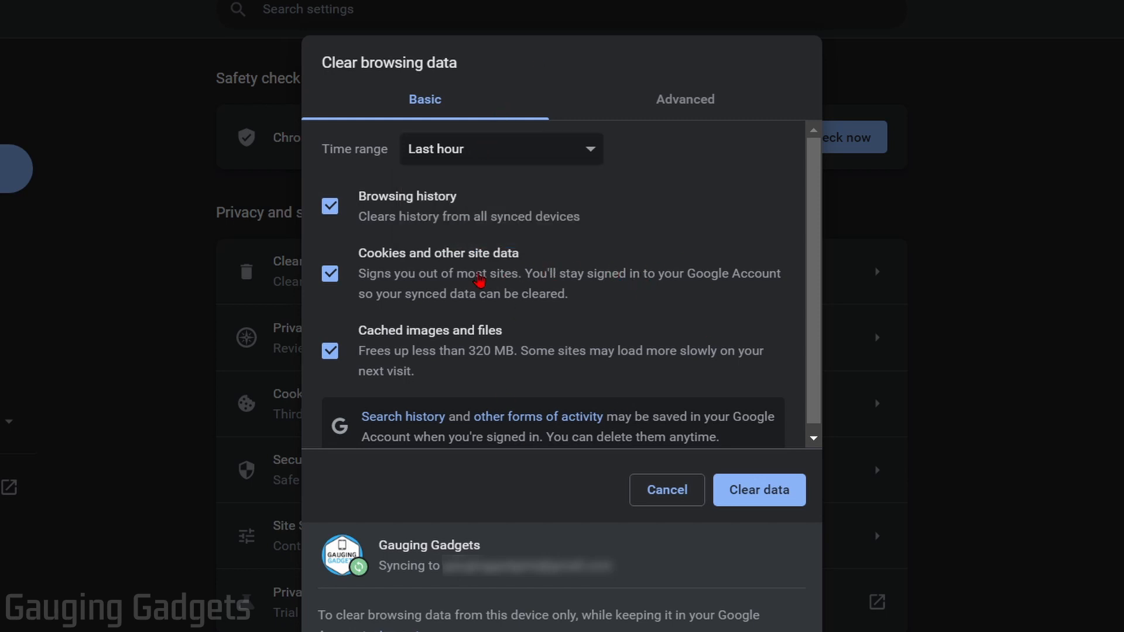
click(330, 274)
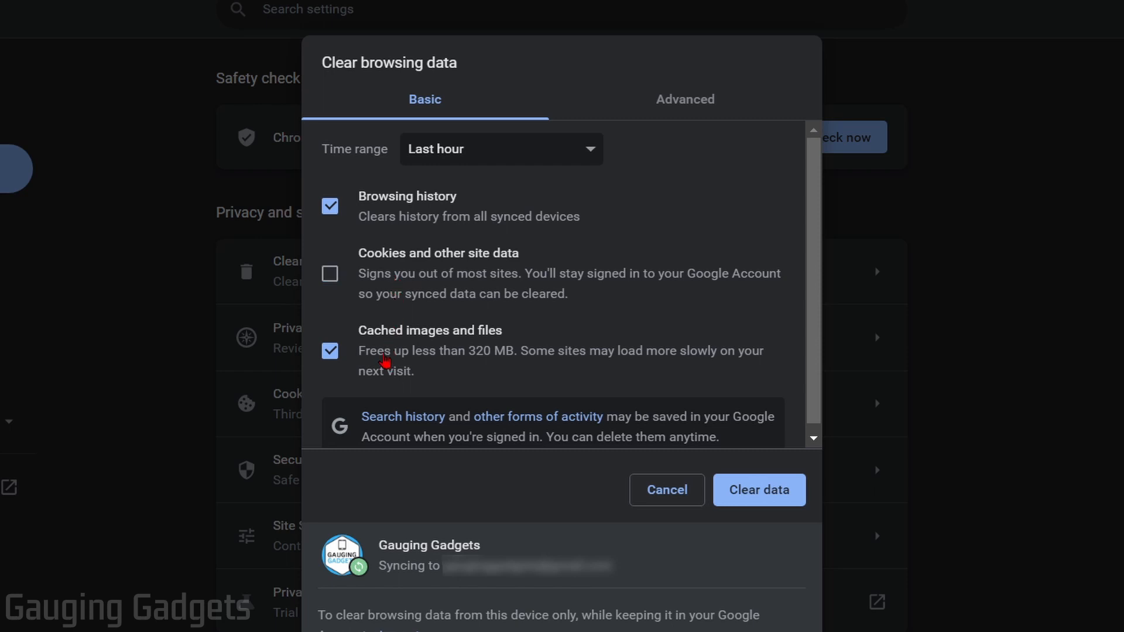
click(330, 351)
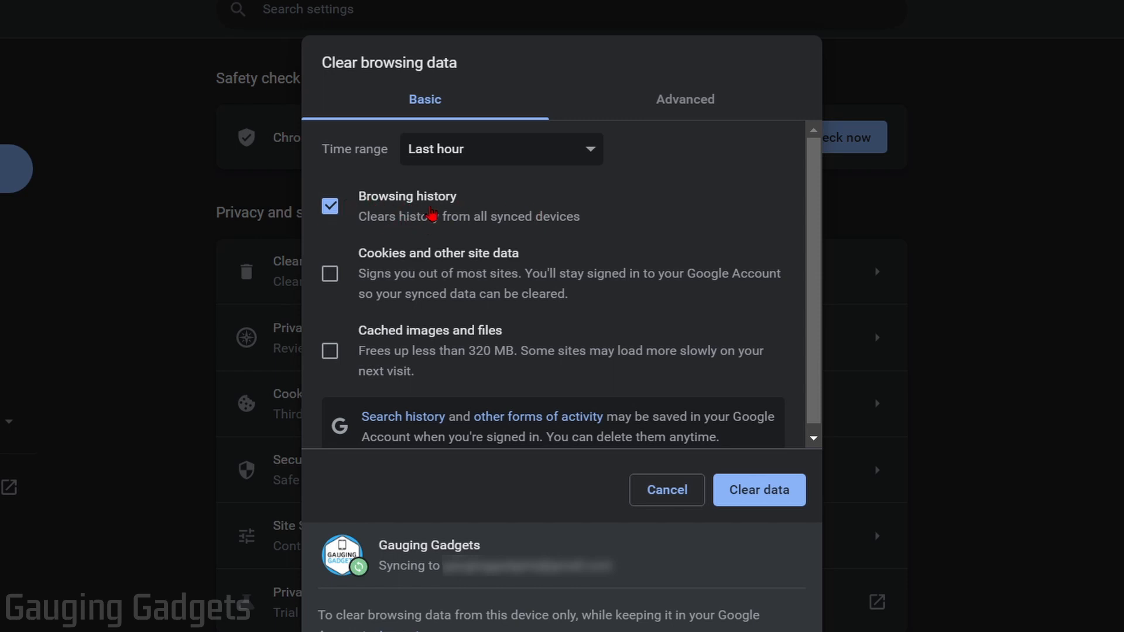
mouse_move(759, 502)
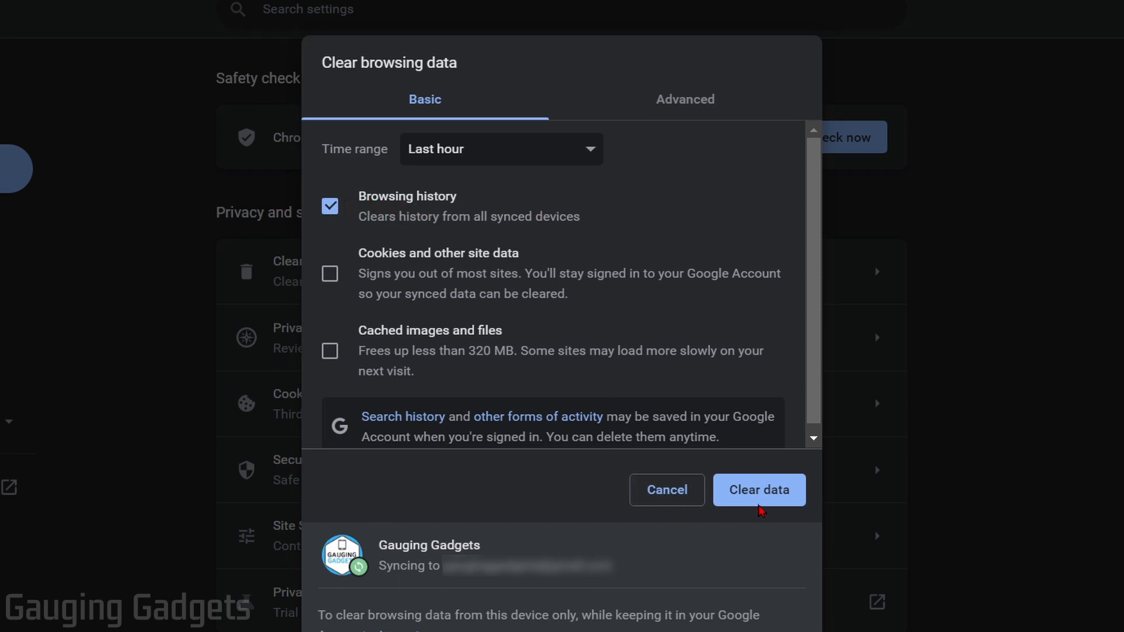
click(759, 490)
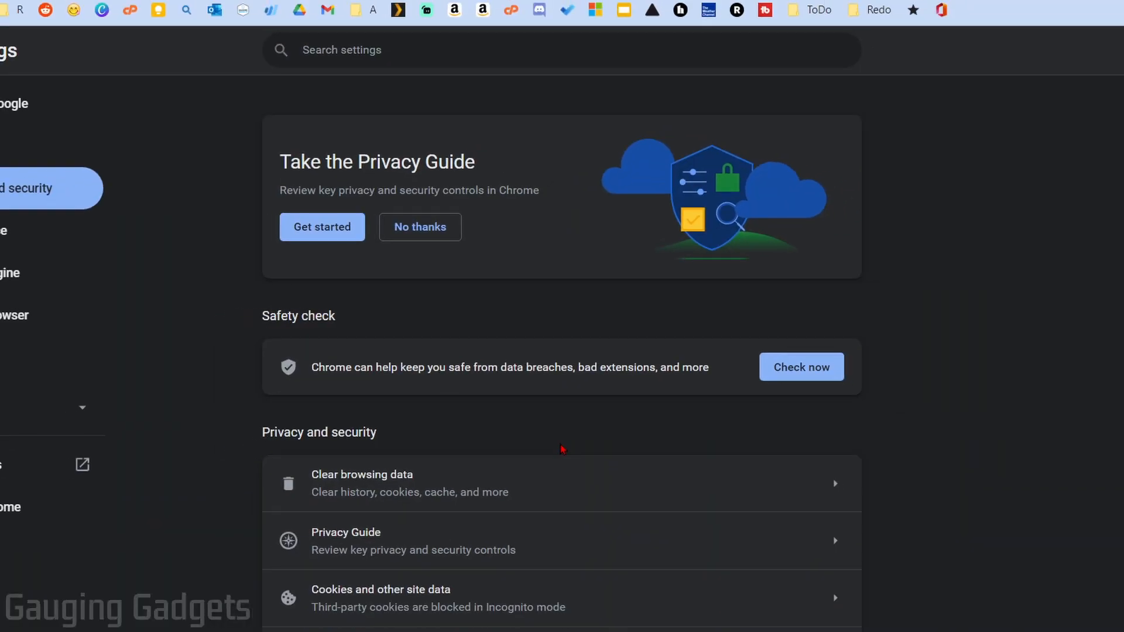